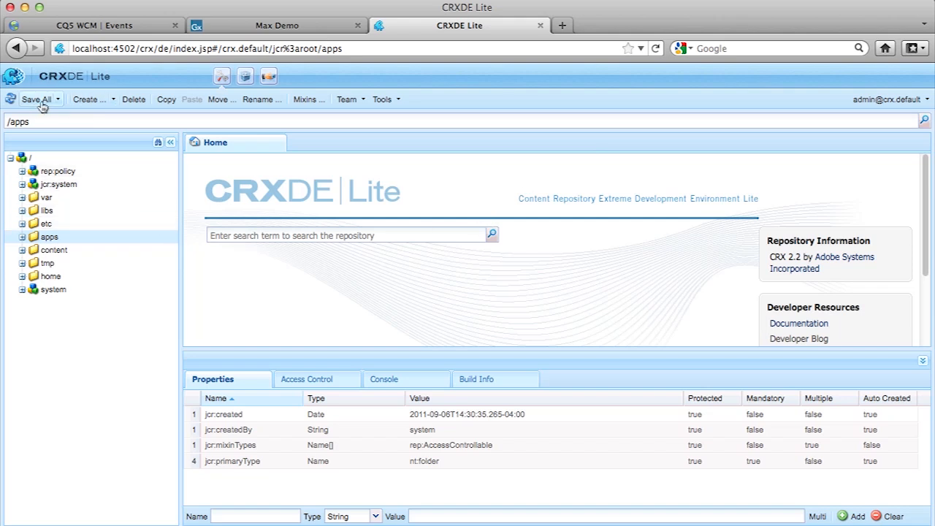
Browse the save/revert options and the Create menu's item types.
click(58, 99)
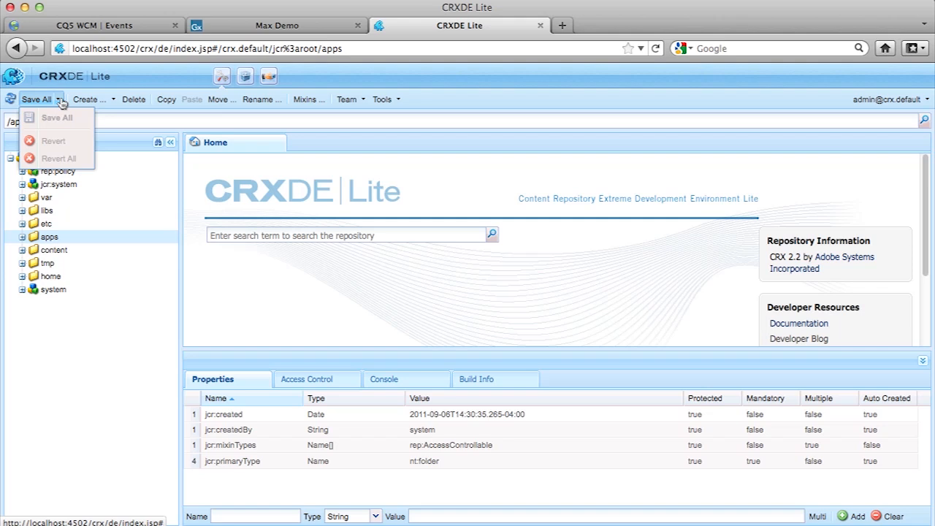
click(90, 99)
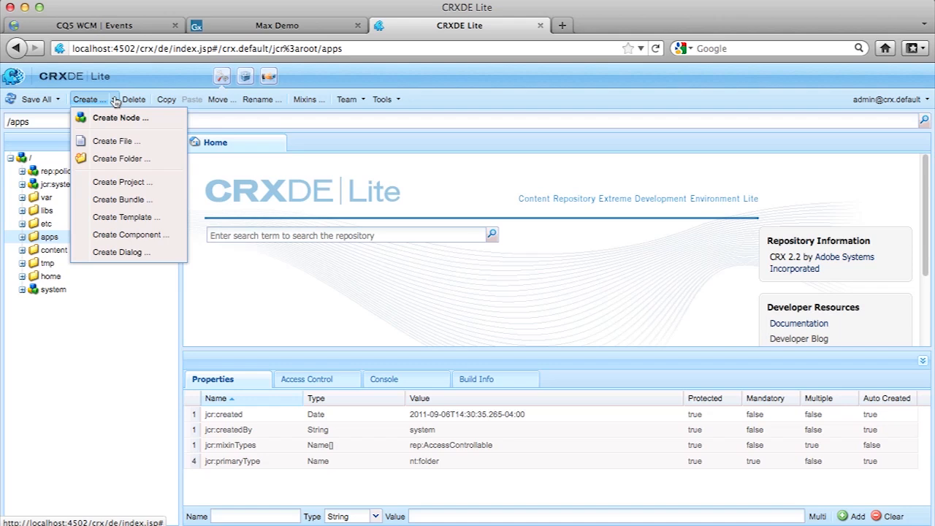
mouse_move(122, 199)
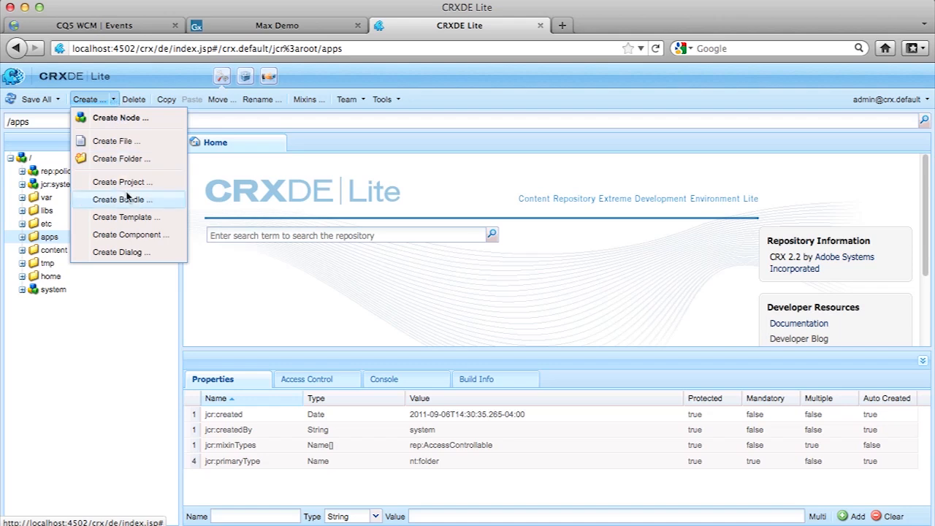
mouse_move(95, 105)
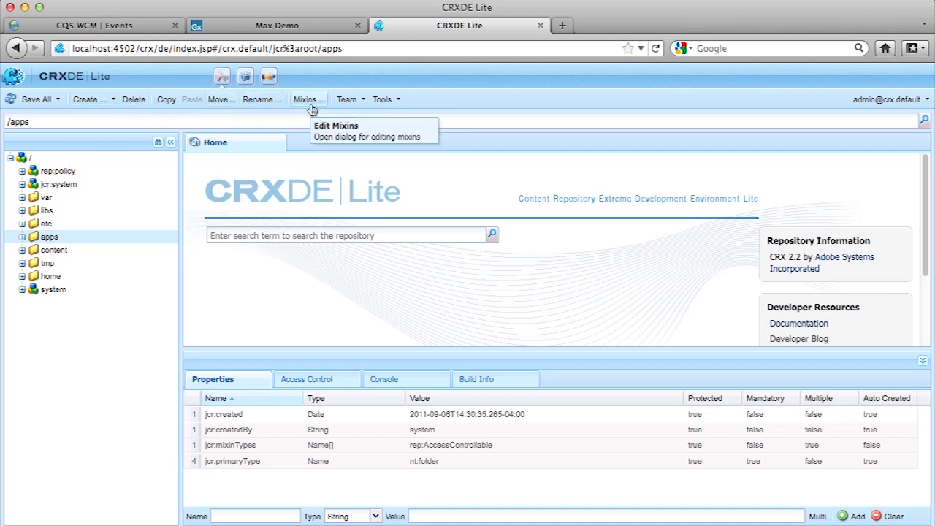
mouse_move(205, 95)
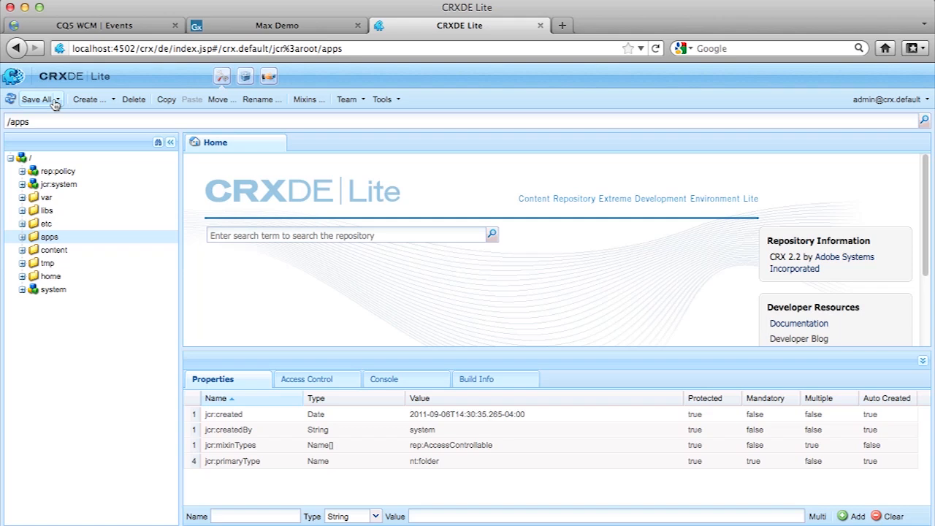
click(41, 100)
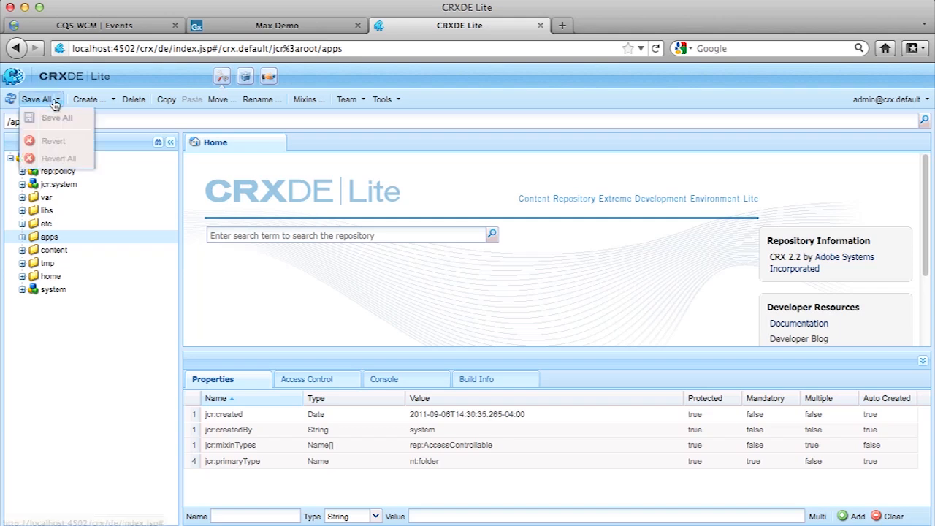
mouse_move(206, 140)
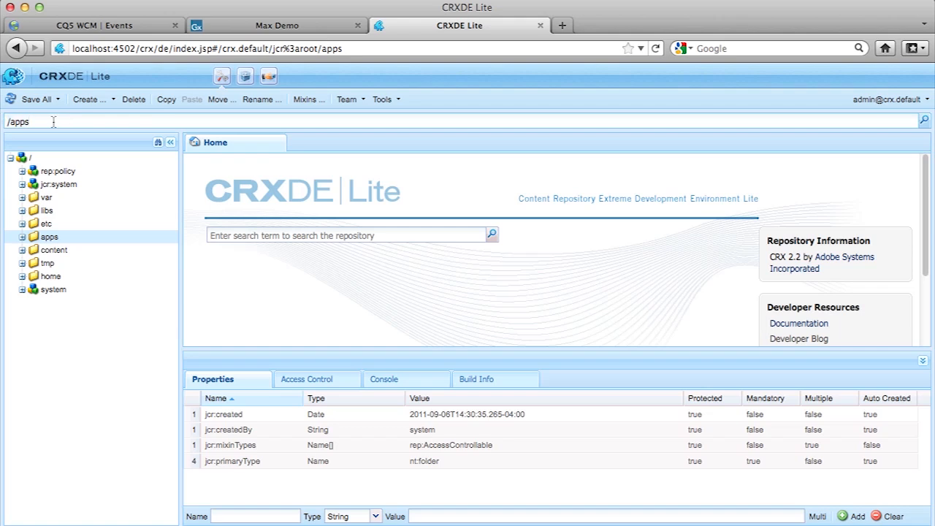
Select the repository root, expand and collapse apps, then expand libs.
click(31, 157)
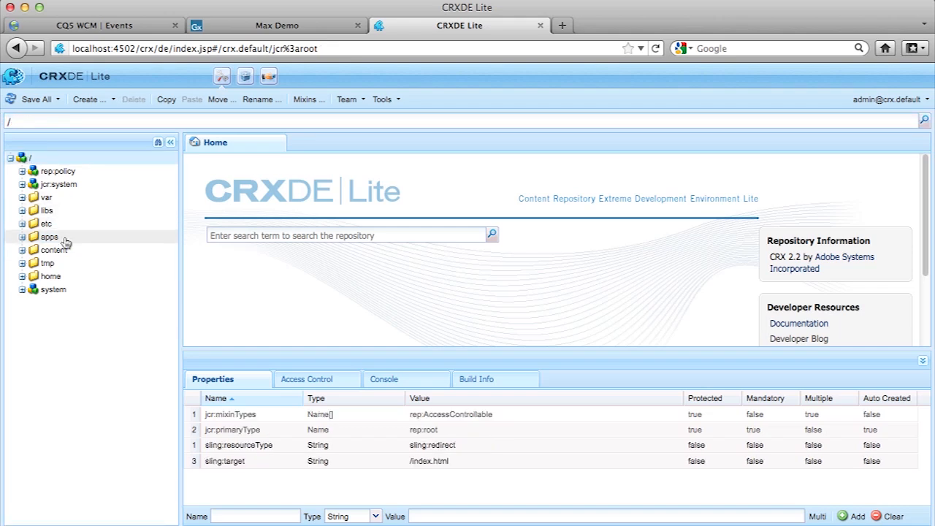
click(49, 276)
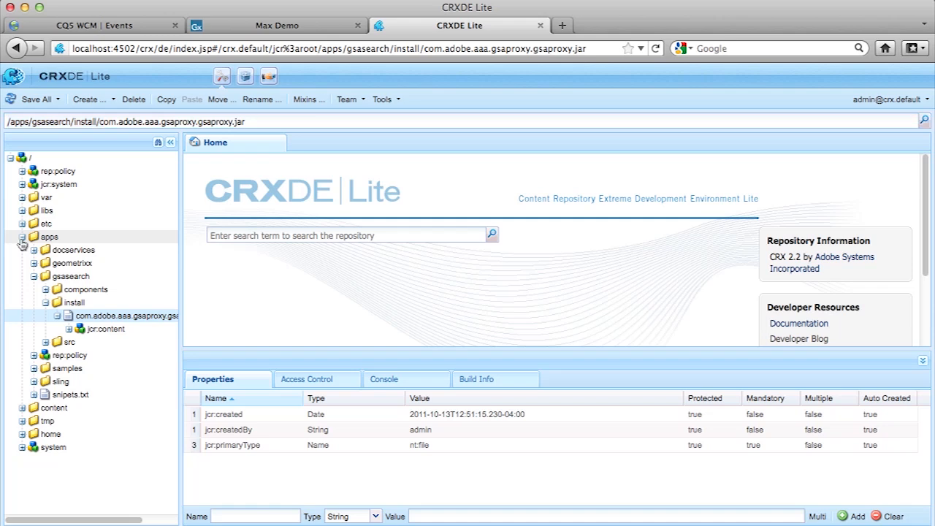
click(22, 237)
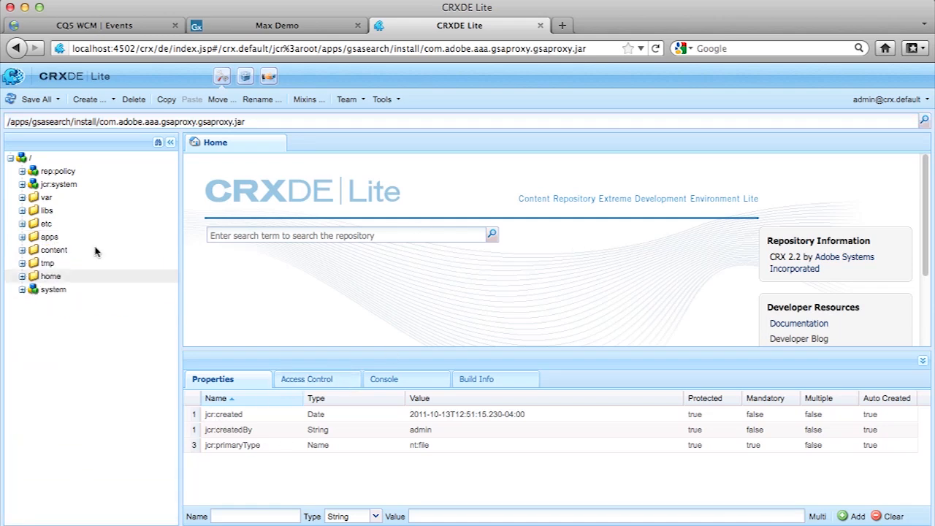
click(46, 210)
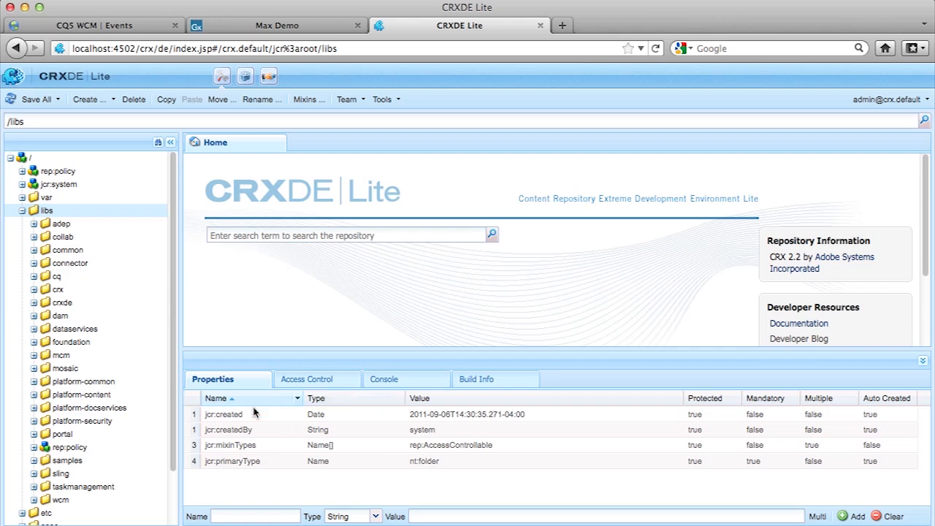
mouse_move(592, 442)
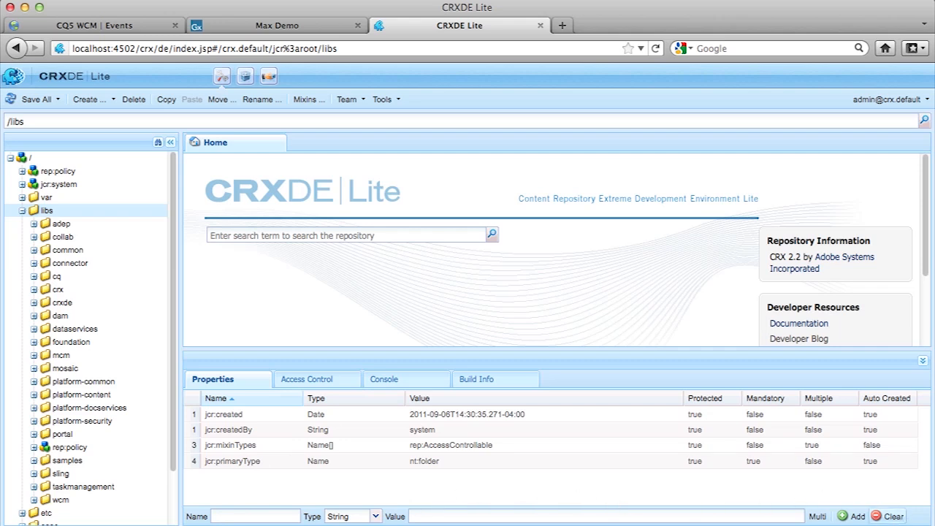
click(317, 379)
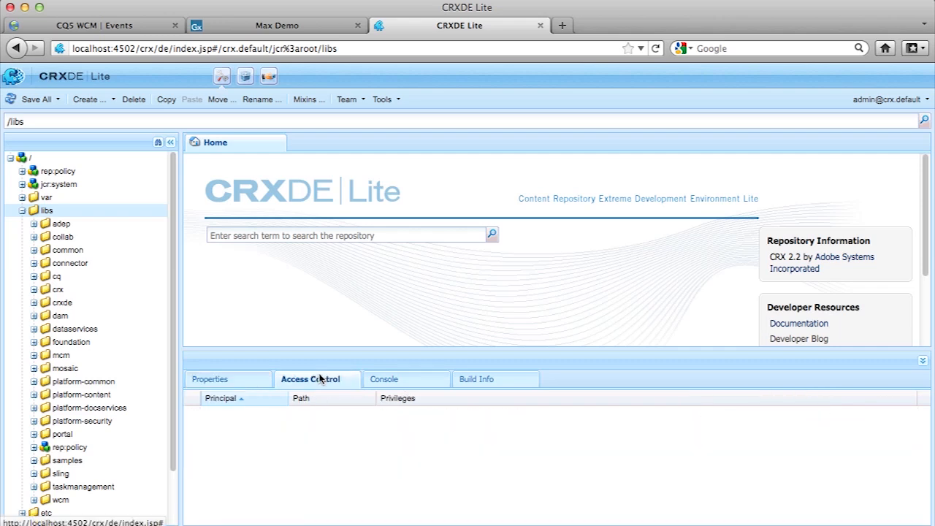
click(212, 378)
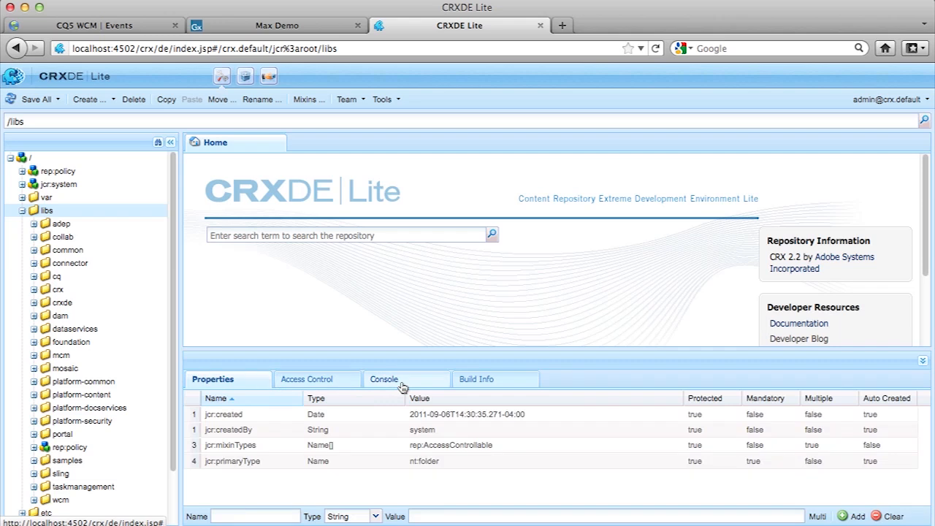
click(22, 210)
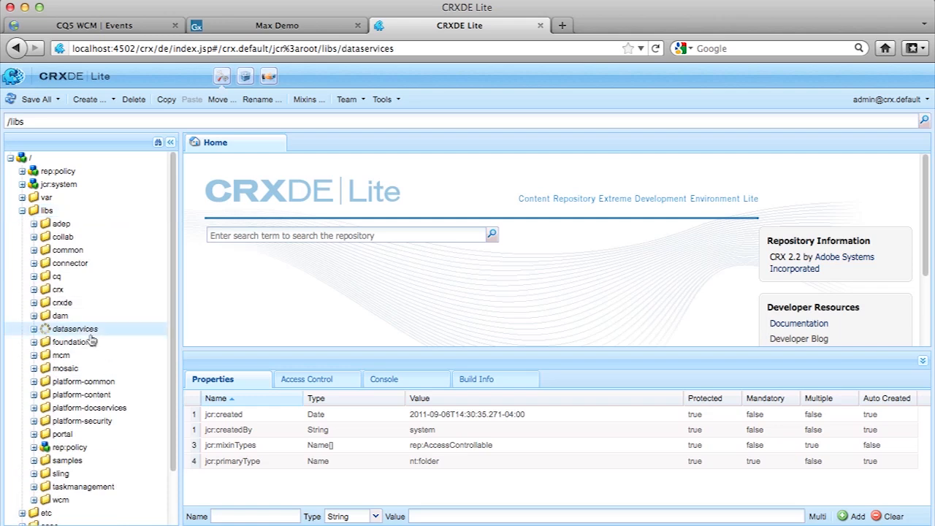
Expand libs/foundation, find the text component, and show its files and properties.
click(72, 342)
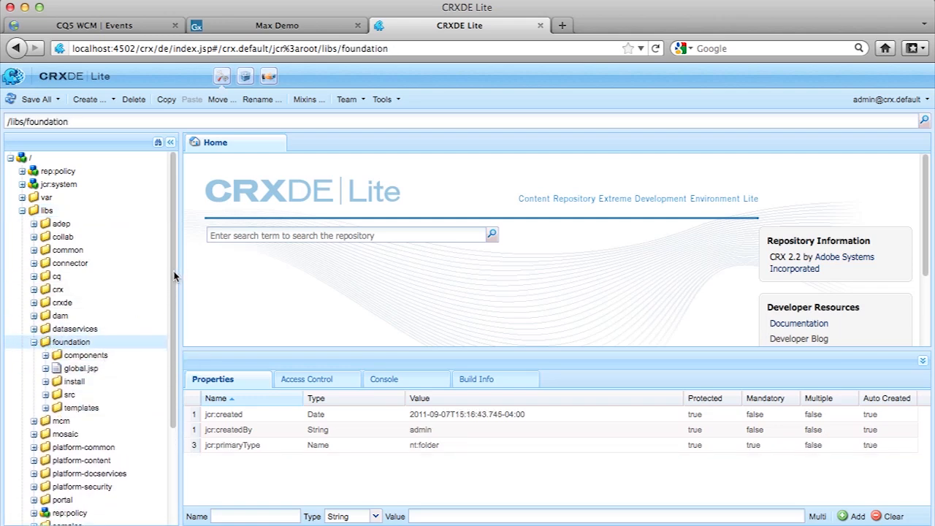
scroll(down, 3)
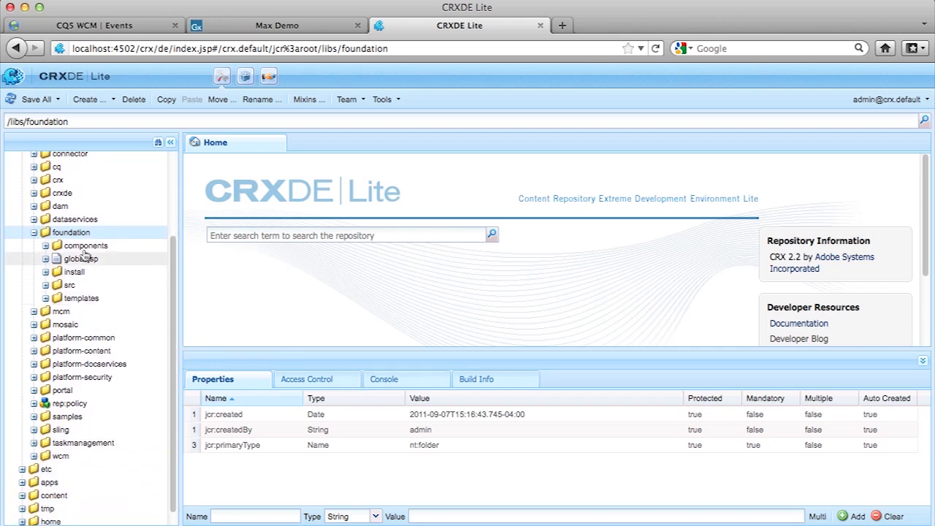
mouse_move(81, 258)
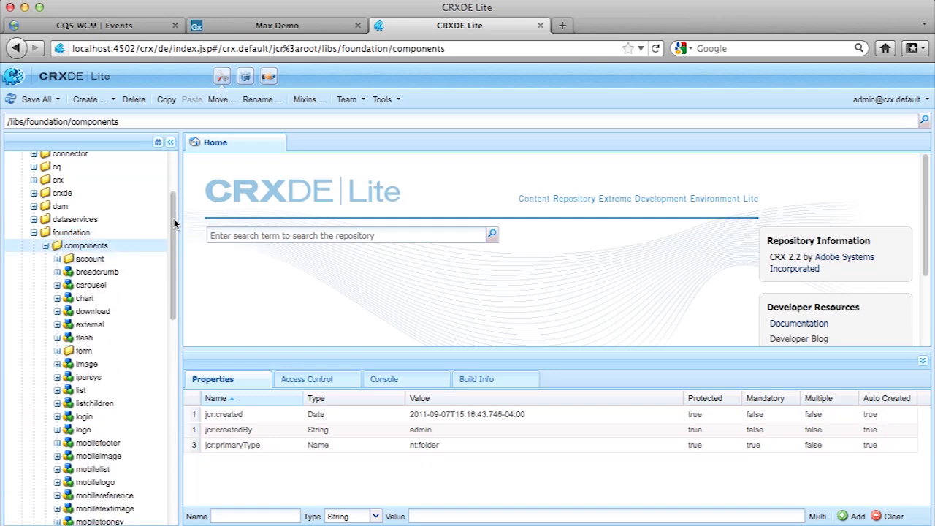
scroll(down, 3)
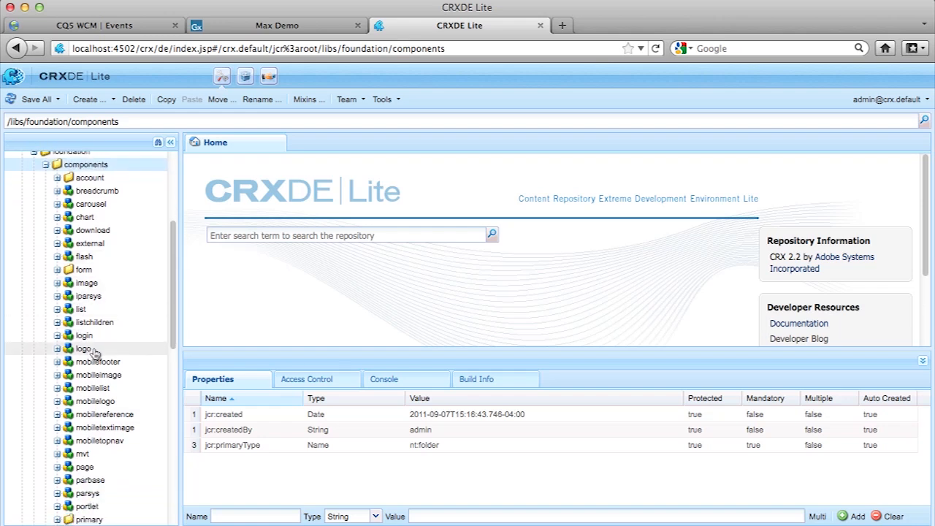
mouse_move(117, 486)
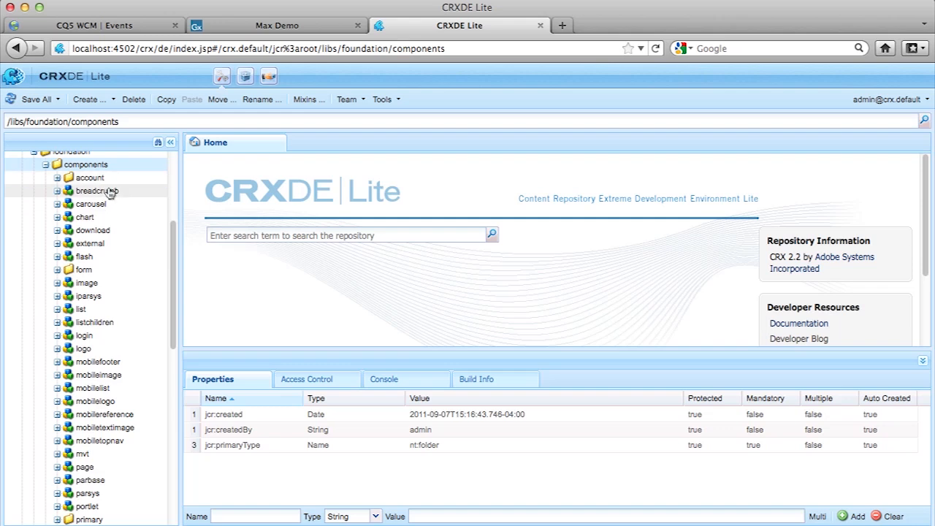
scroll(down, 3)
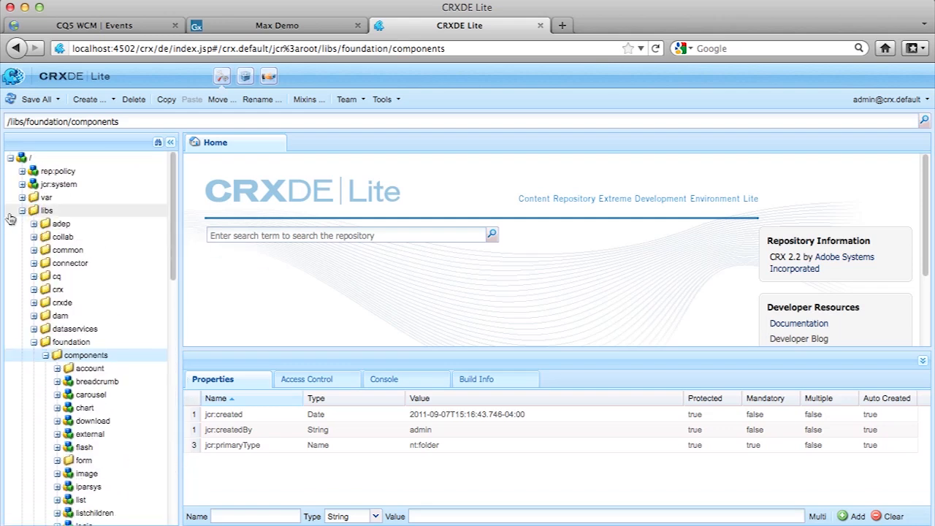
scroll(down, 3)
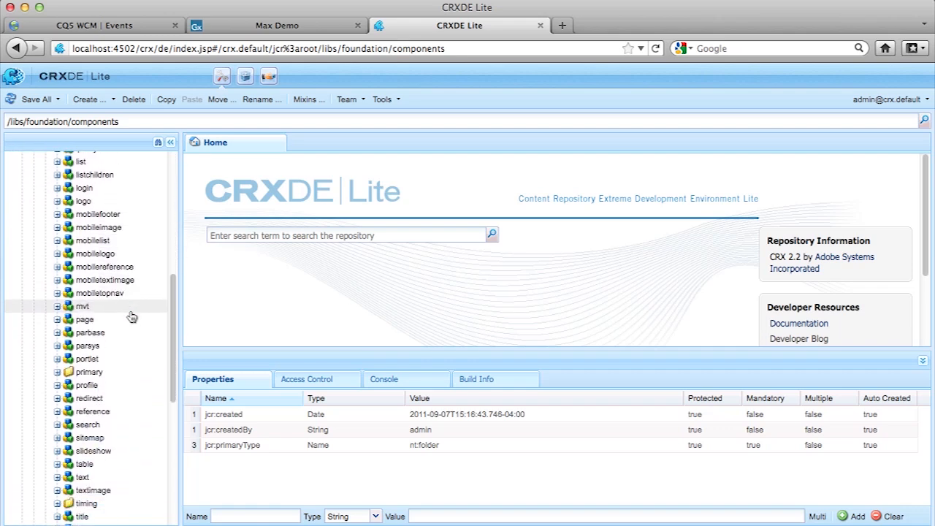
scroll(down, 3)
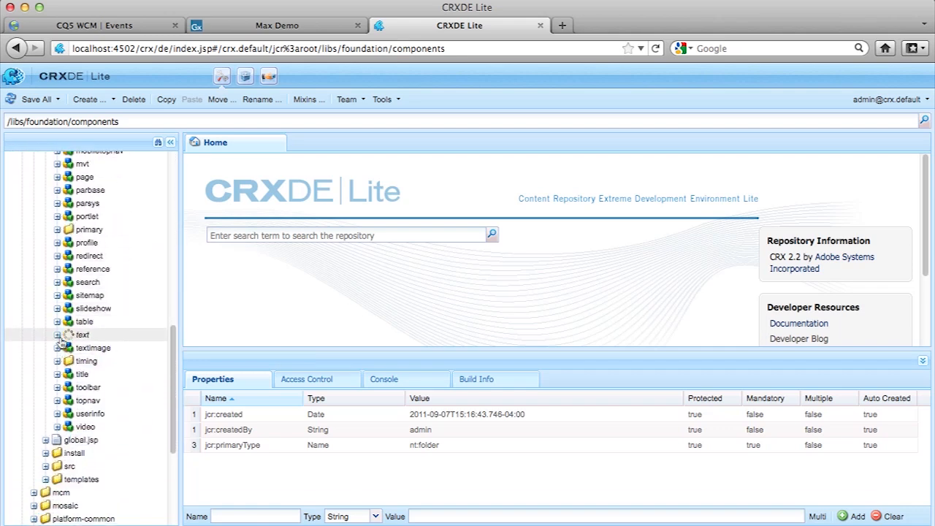
click(57, 335)
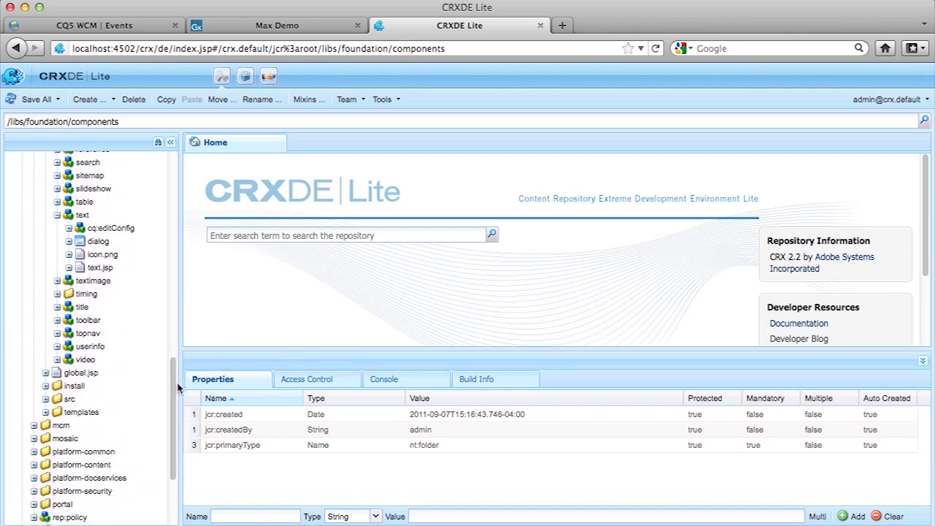
click(82, 228)
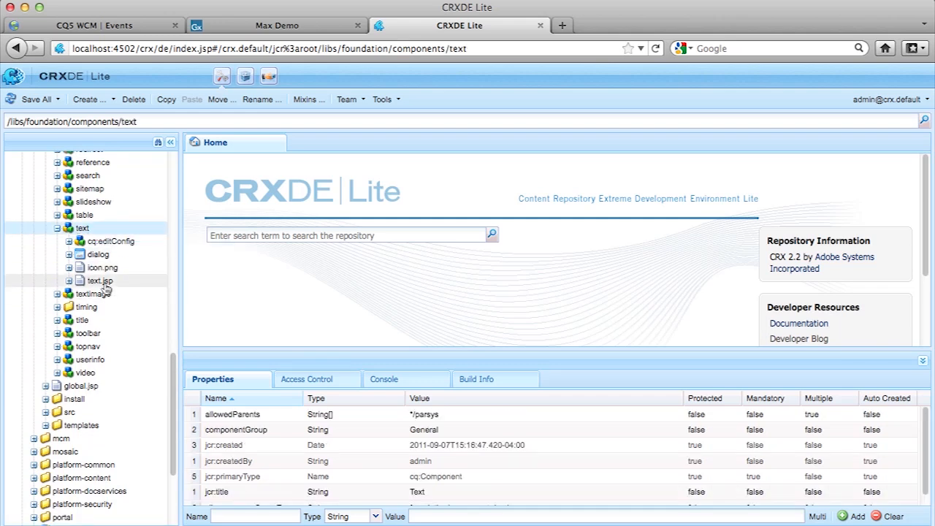
Open libs text.jsp in an editor tab, then return to the text component's properties.
double_click(101, 281)
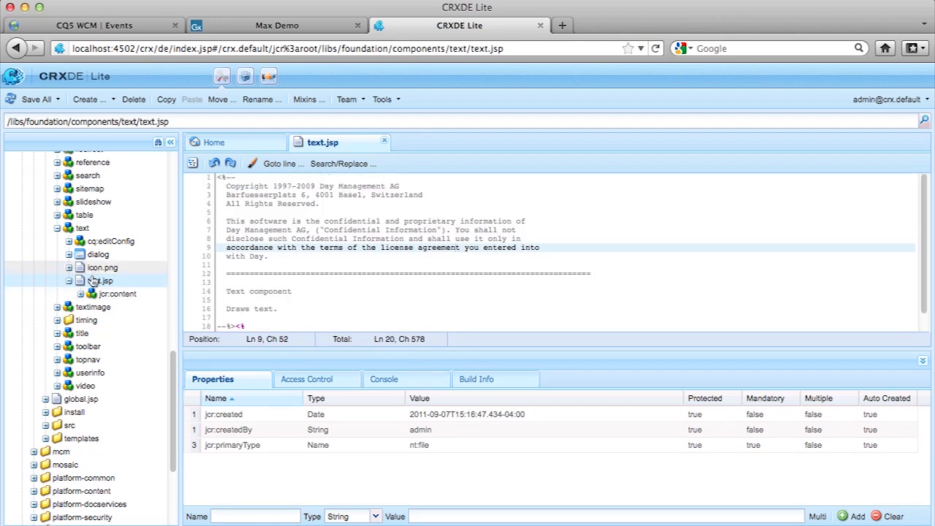
click(81, 228)
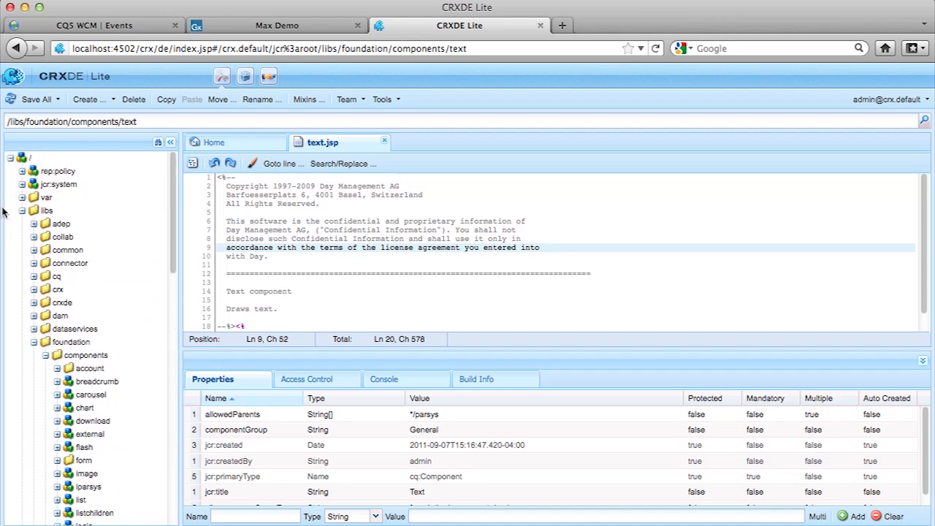
Expand the apps folder and toggle its gsasearch subfolder.
click(24, 211)
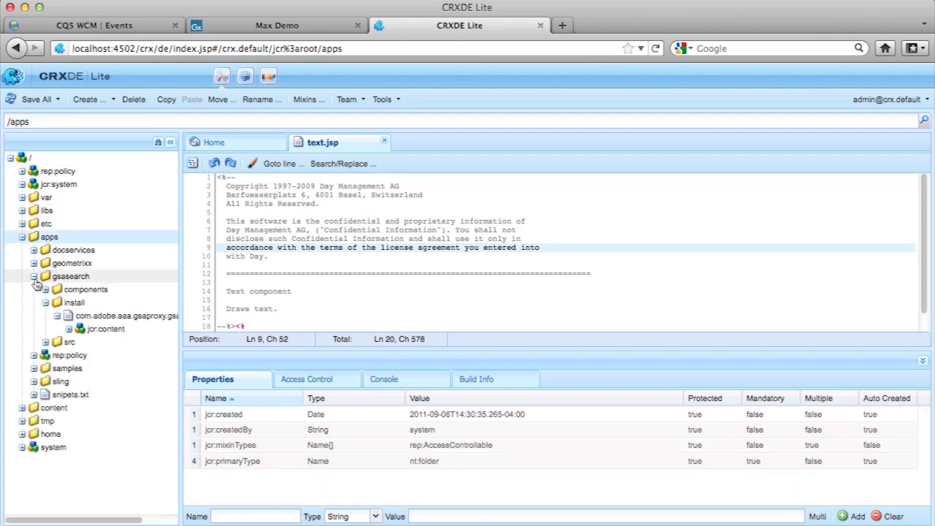
click(34, 277)
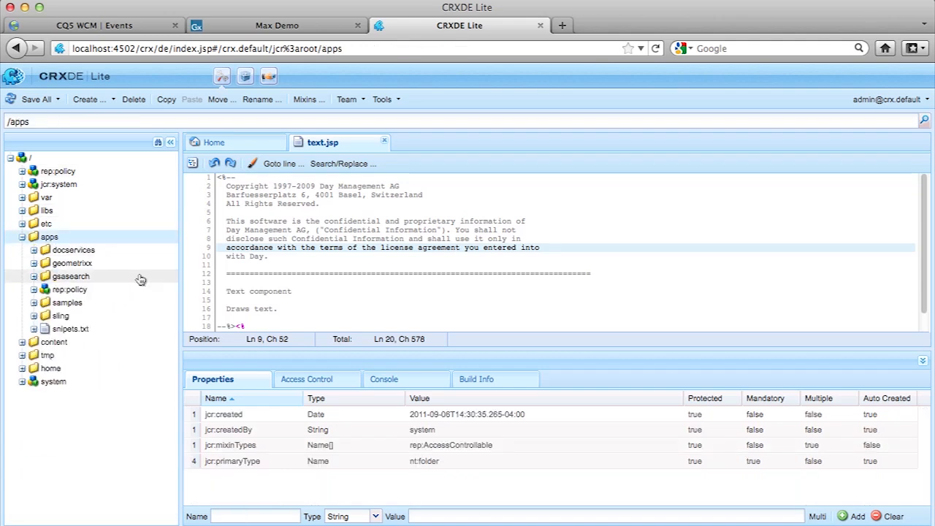
click(33, 276)
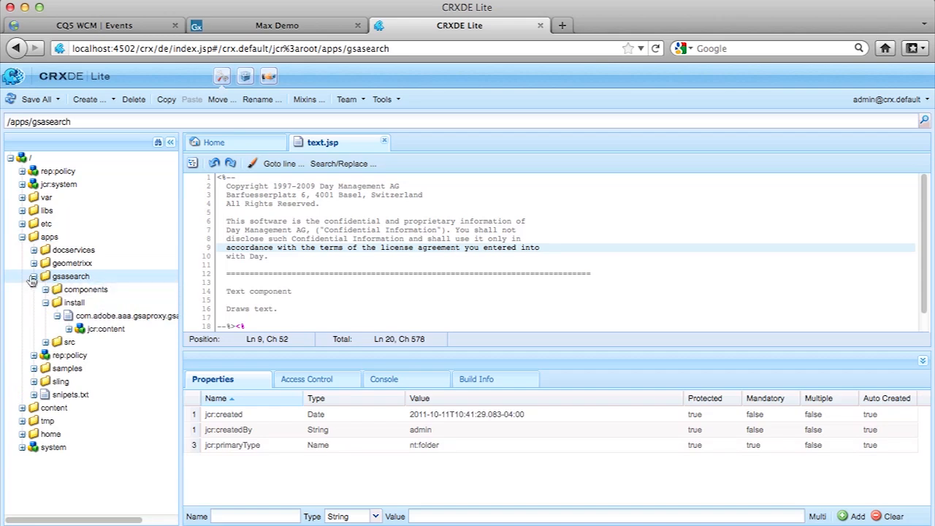
click(32, 276)
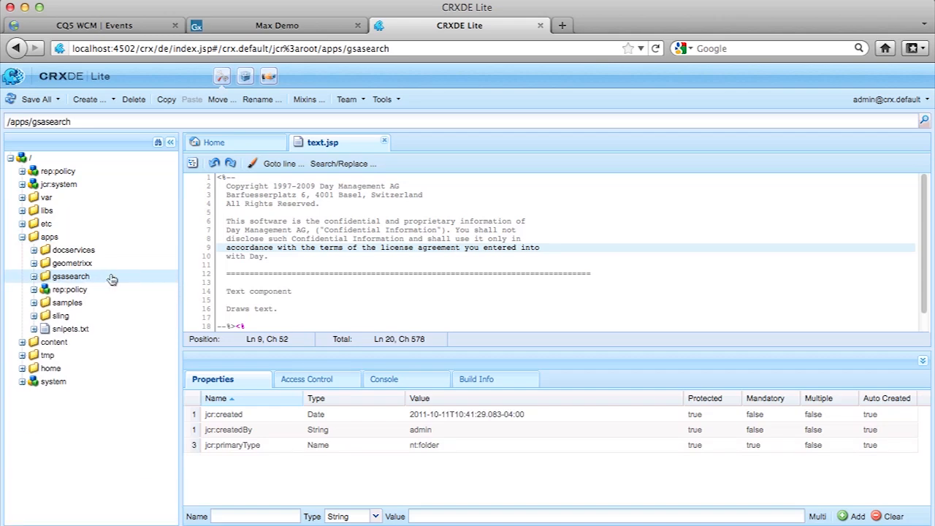
click(49, 236)
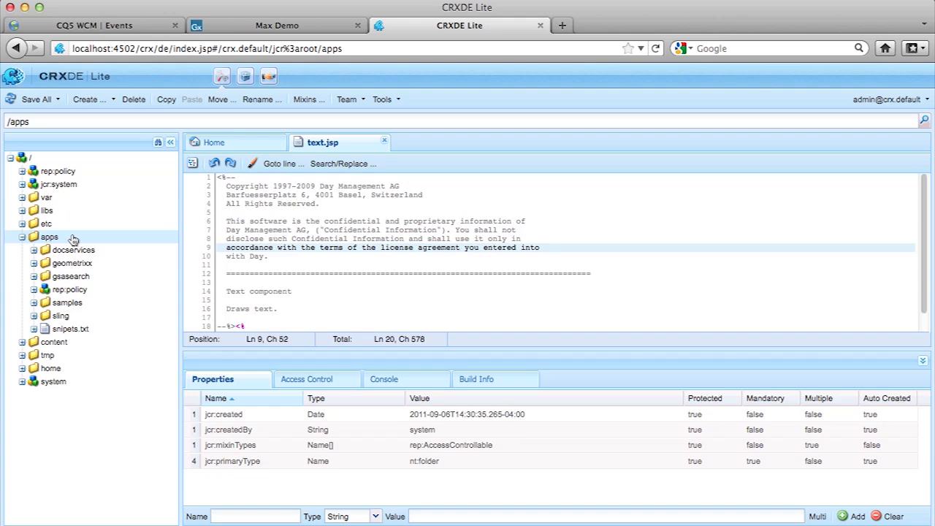
Create a folder named 'foundation' inside apps.
right_click(49, 237)
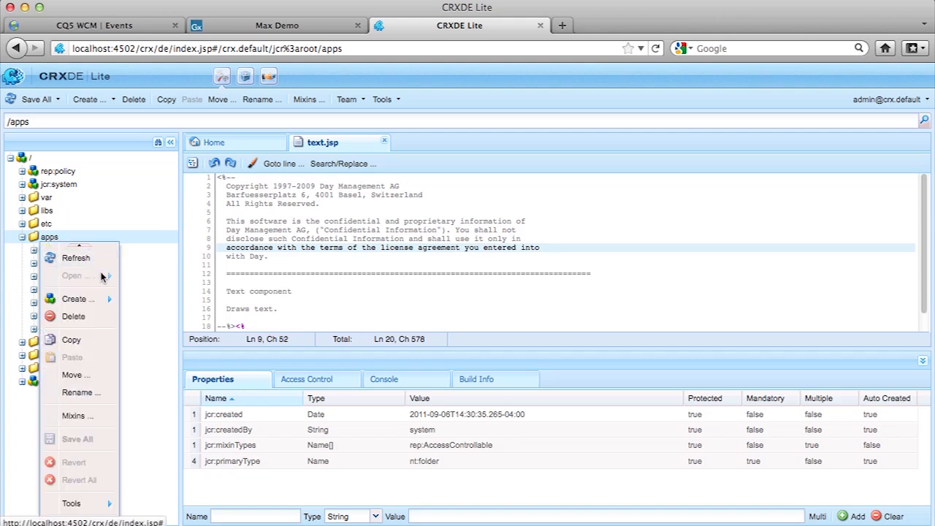
click(78, 298)
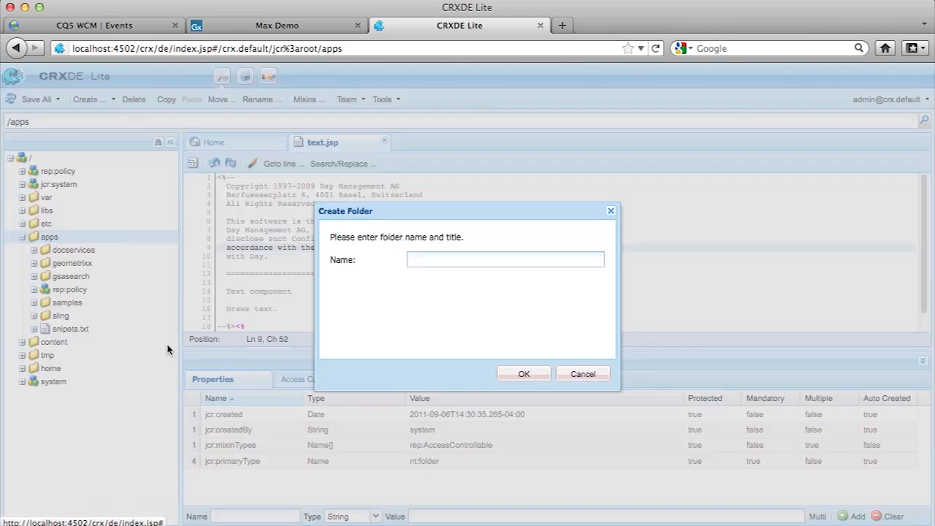
text(foun)
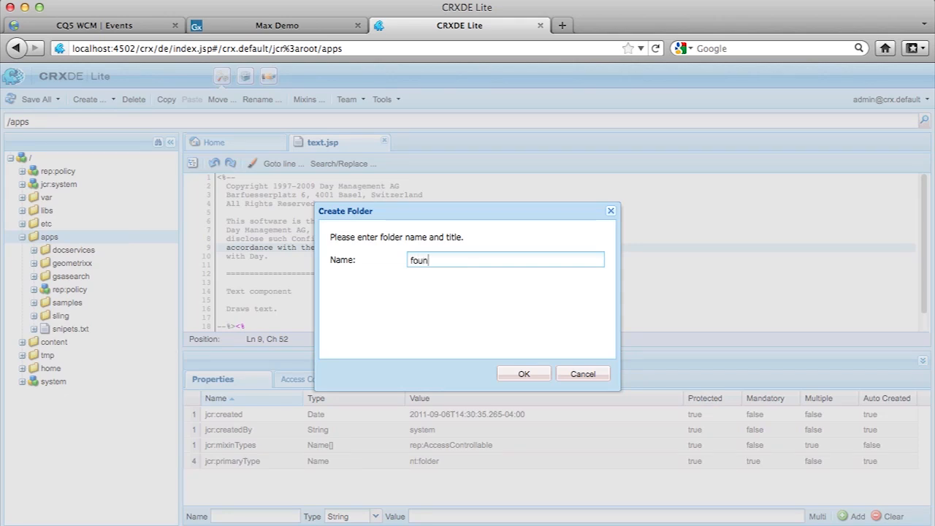
text(dation)
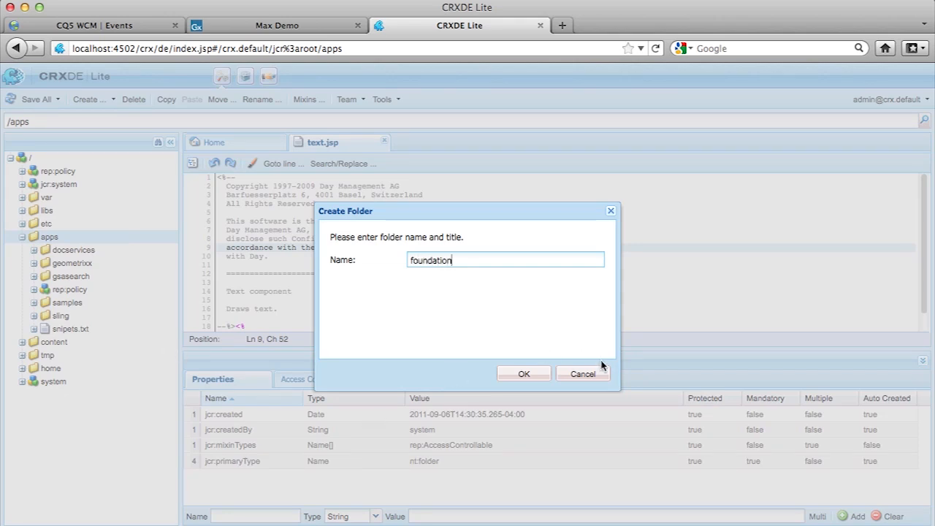
click(523, 373)
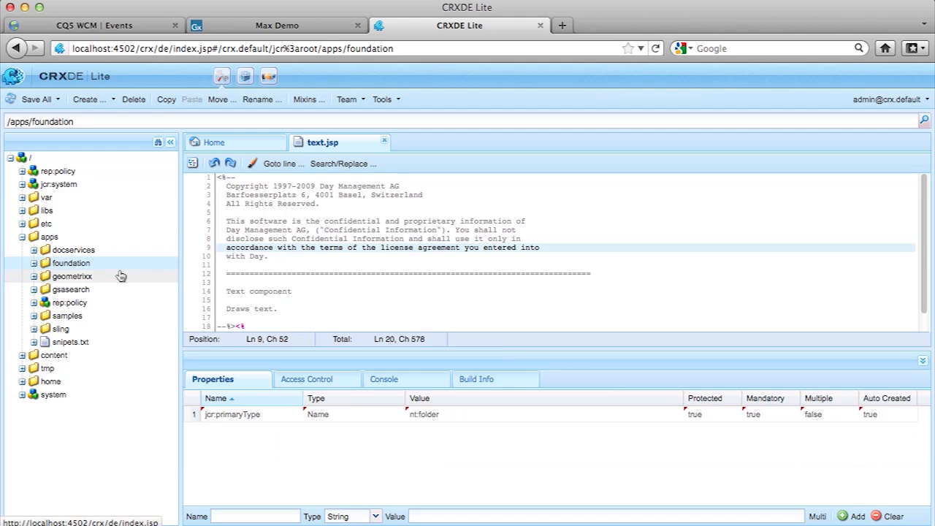
Create a 'components' folder inside apps/foundation.
right_click(71, 263)
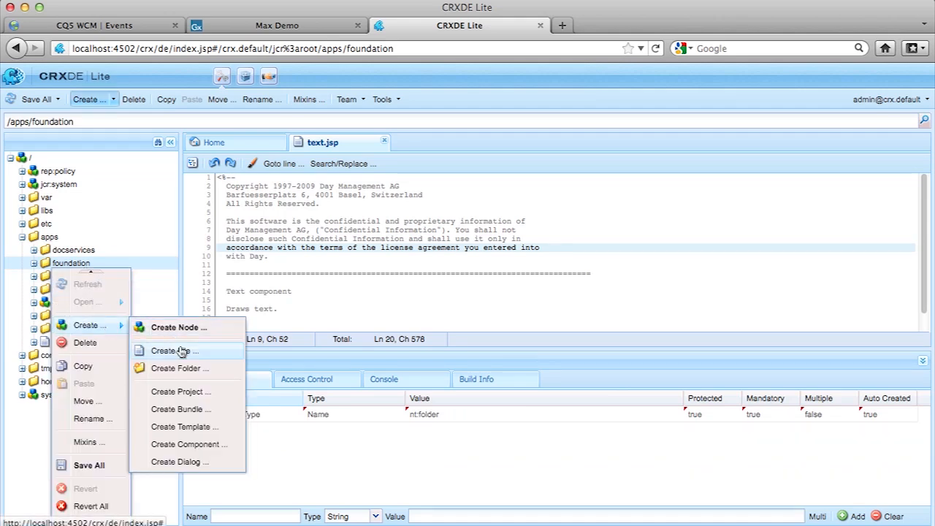
click(179, 368)
text(components)
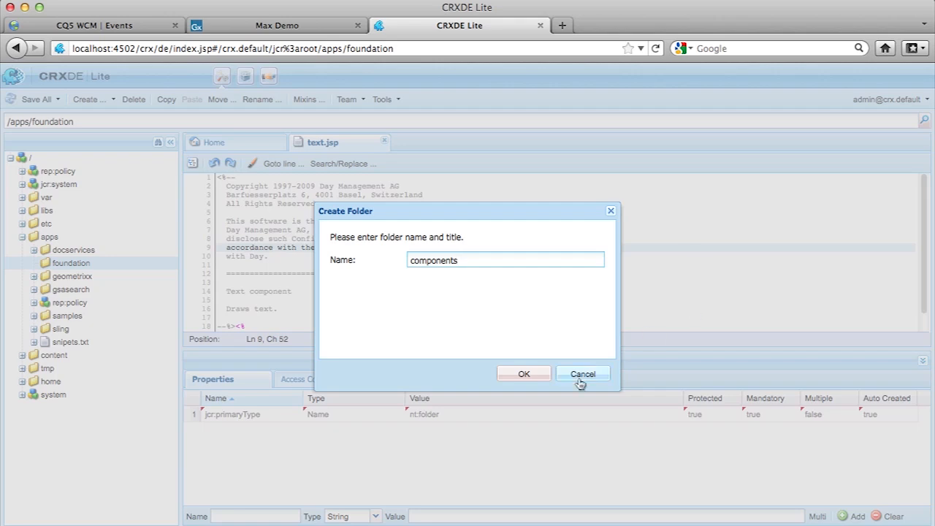
click(523, 374)
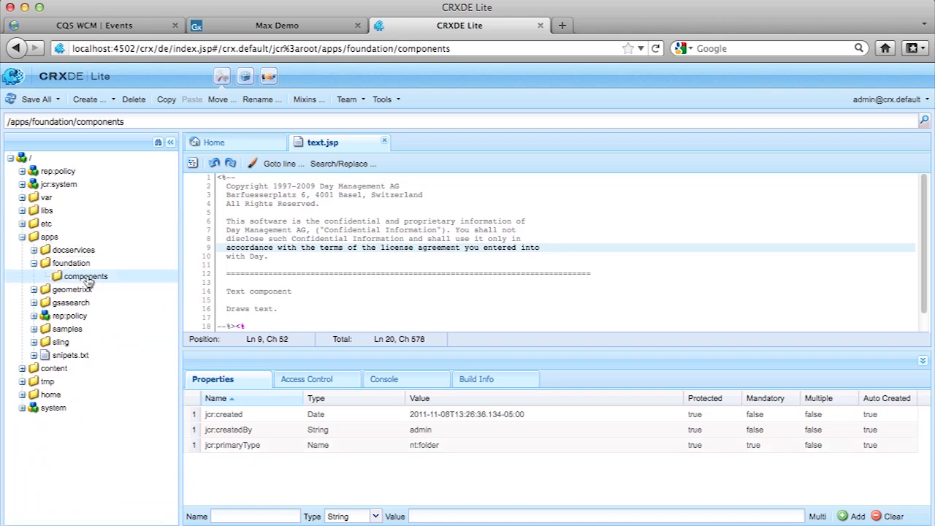
mouse_move(86, 276)
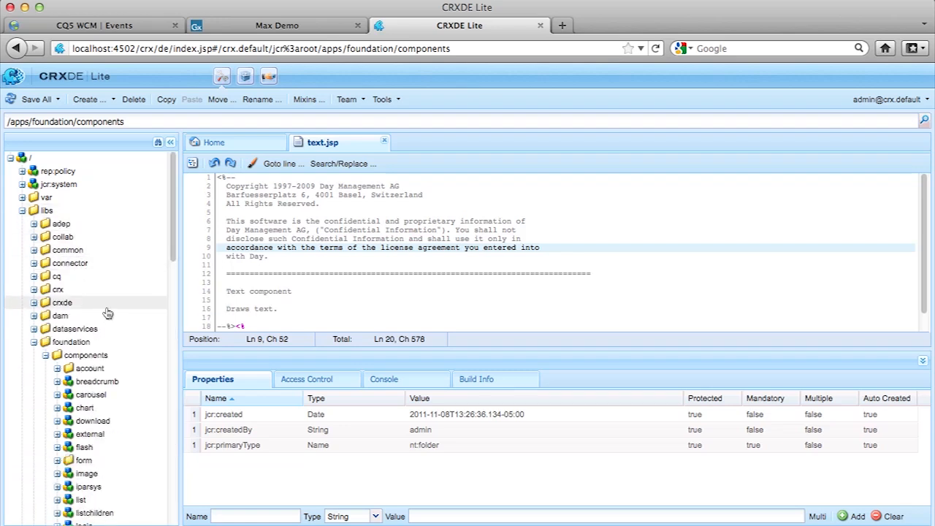
Copy libs/foundation/components/text and paste it into apps/foundation/components.
scroll(down, 3)
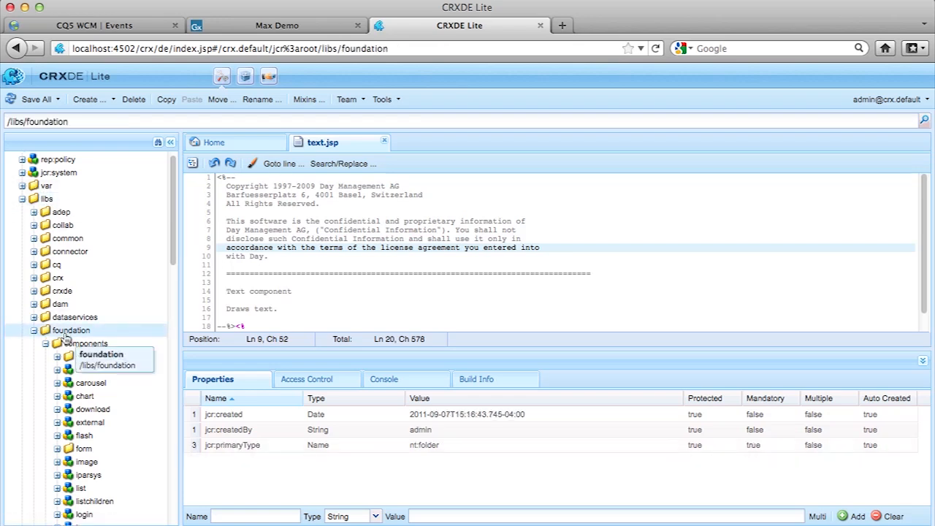
click(88, 343)
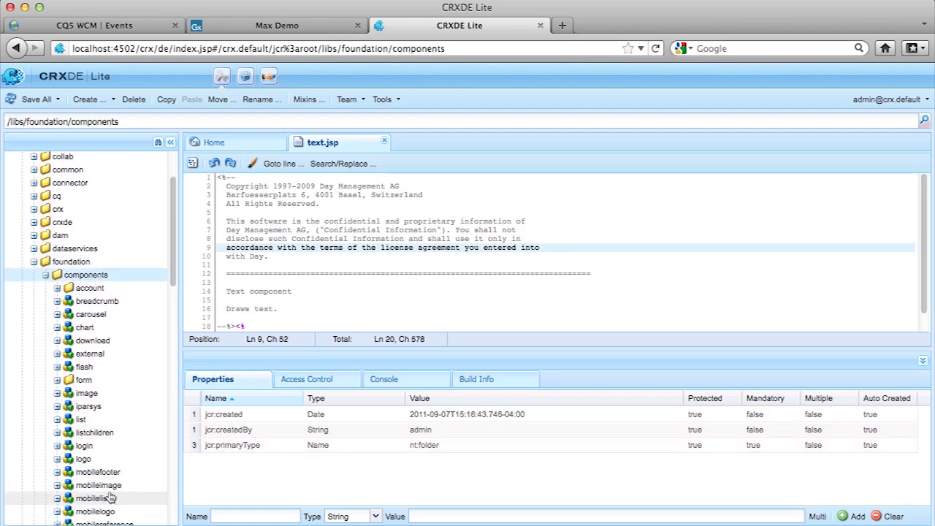
scroll(down, 3)
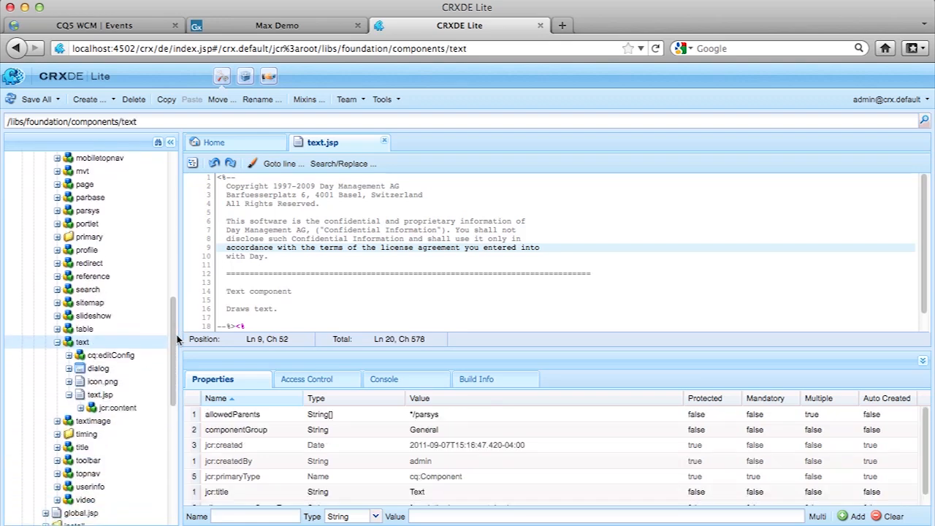
right_click(82, 309)
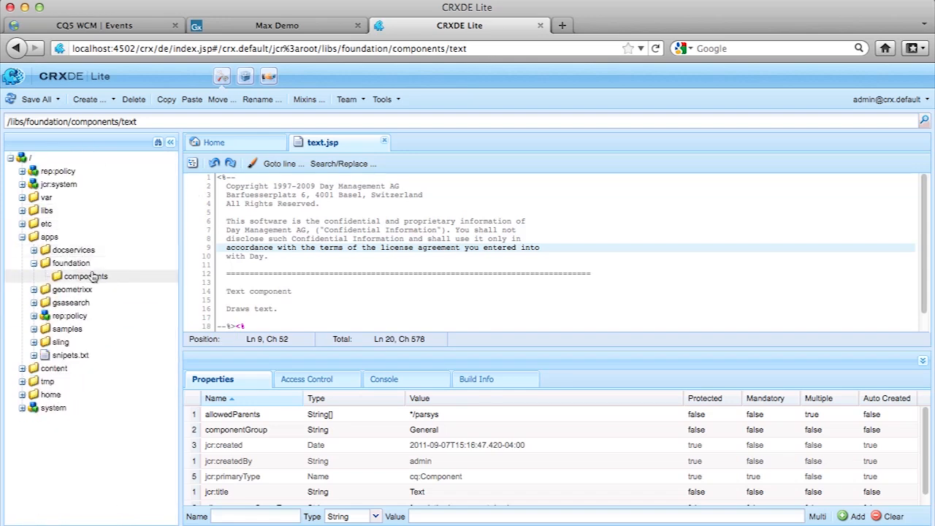
right_click(86, 275)
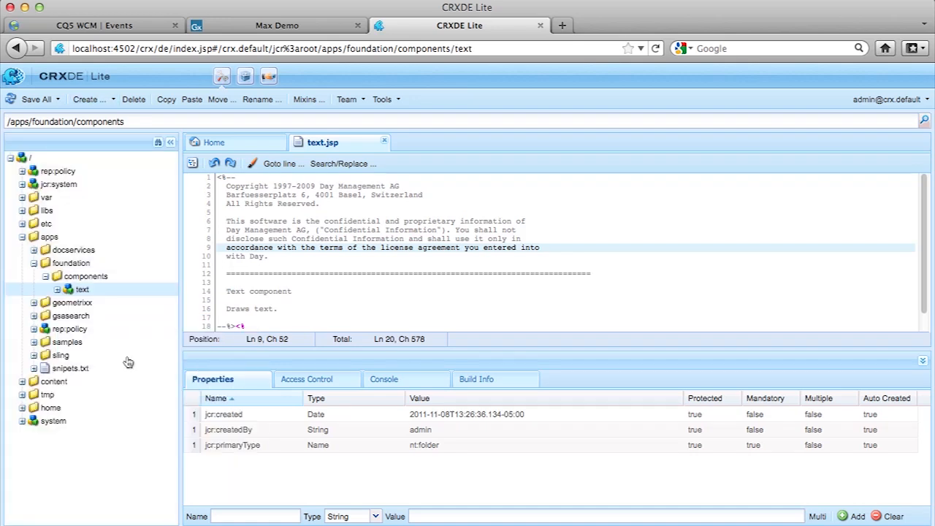
Expand the copied component's editConfig, dialog, icon.png and text.jsp nodes, and open text.jsp.
click(60, 289)
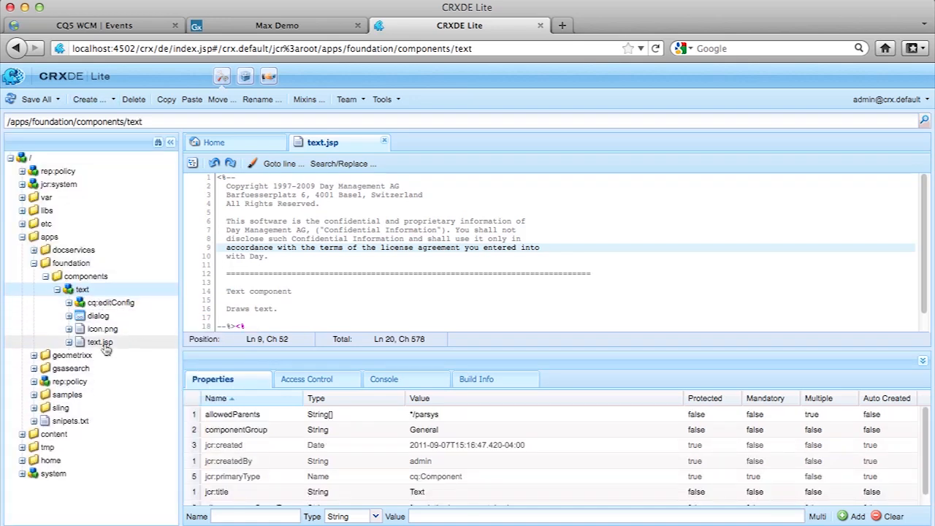
double_click(82, 289)
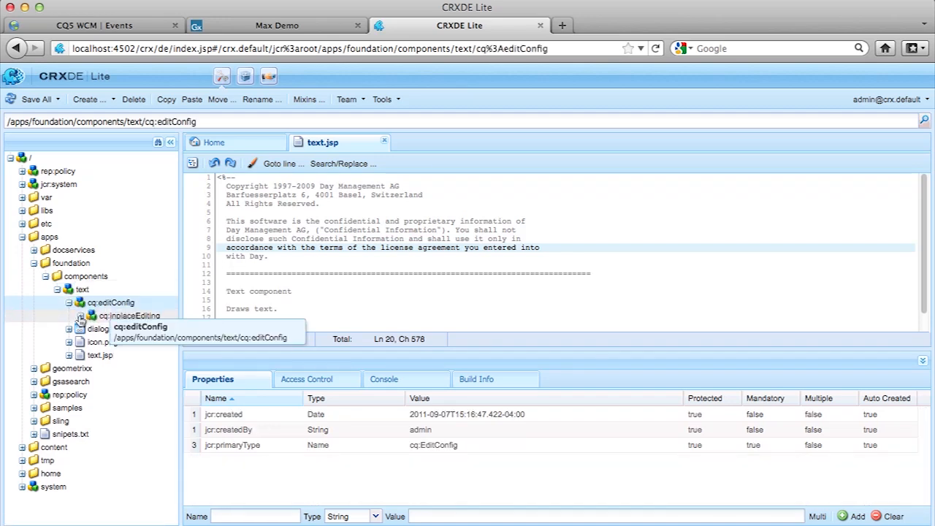
click(97, 329)
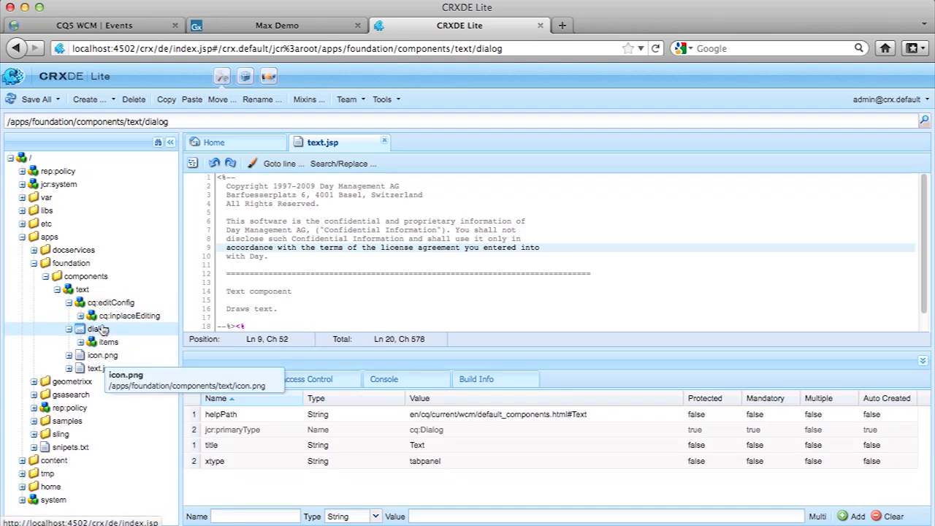
click(102, 356)
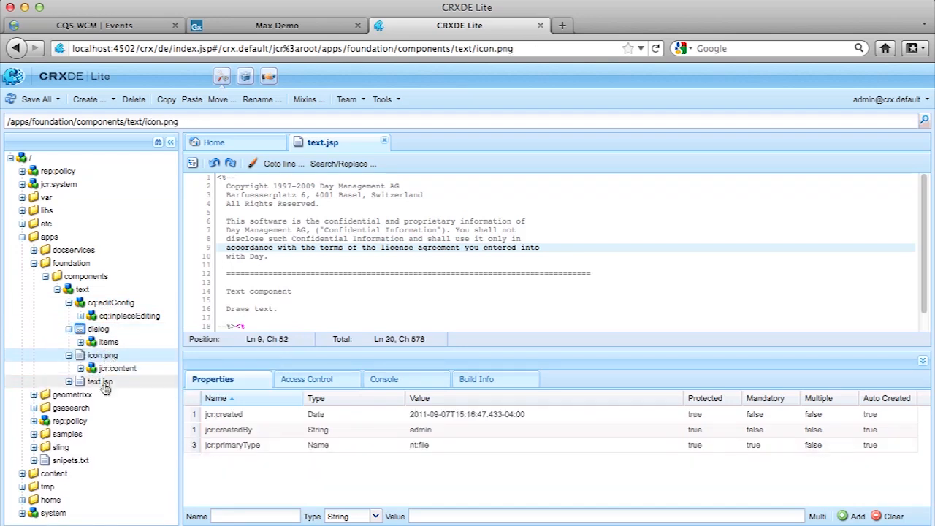
click(100, 381)
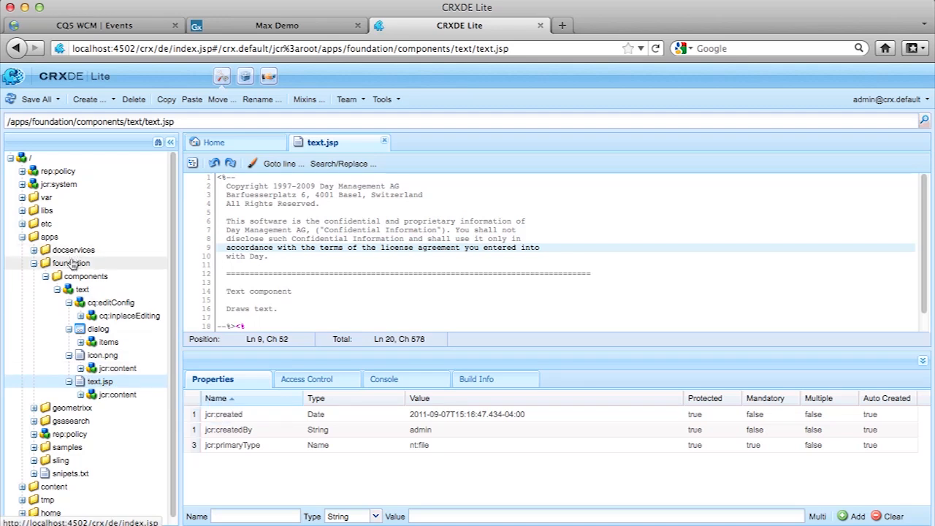
click(85, 275)
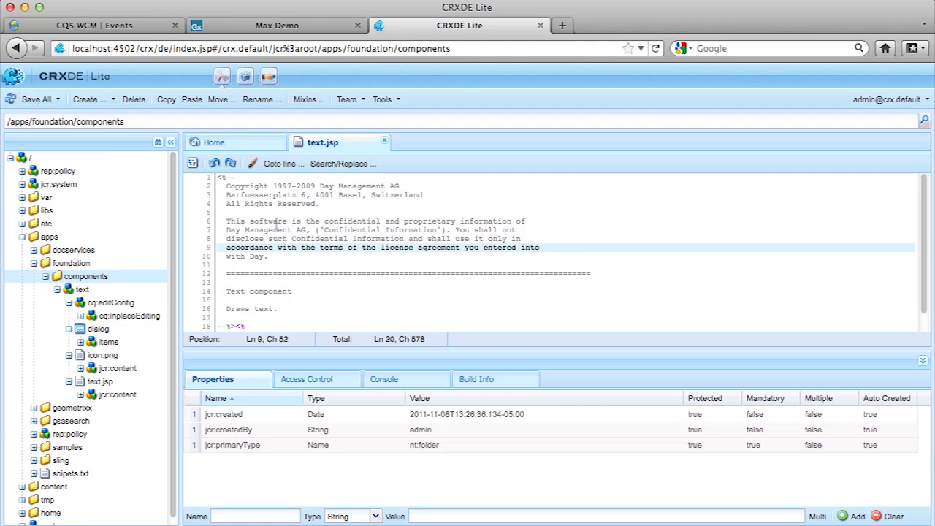
click(386, 142)
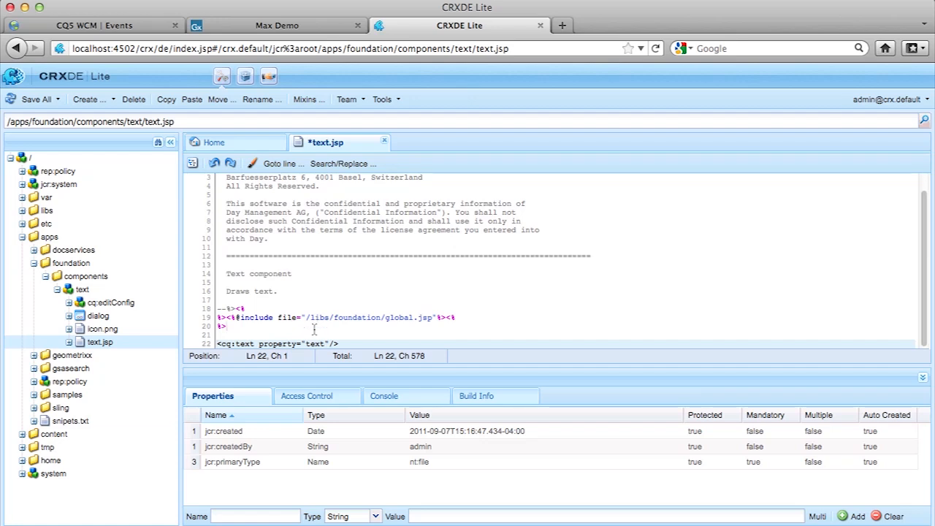
Place the cursor before the cq:text output line in the copied text.jsp.
click(407, 326)
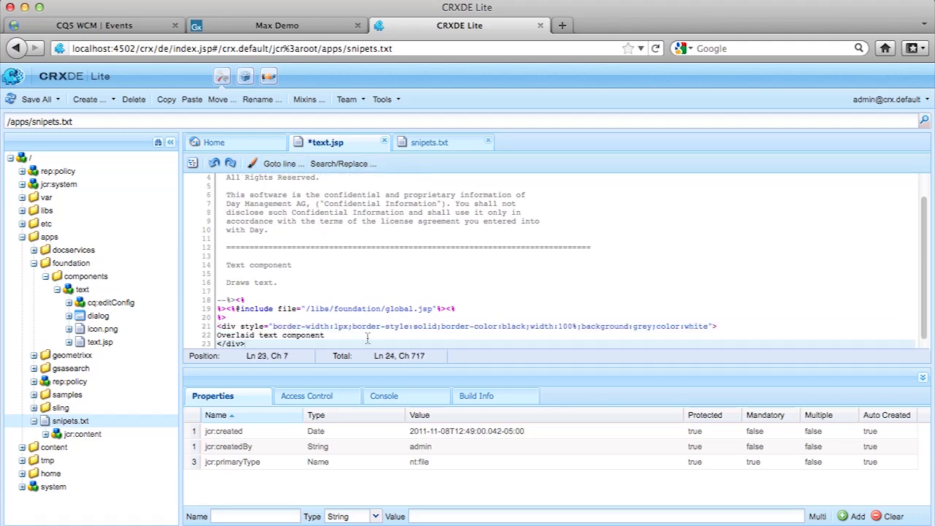
Add the grey 'Overlaid text component' bar above <cq:text property="text"/> and save.
text(<cq:text property="text"/>)
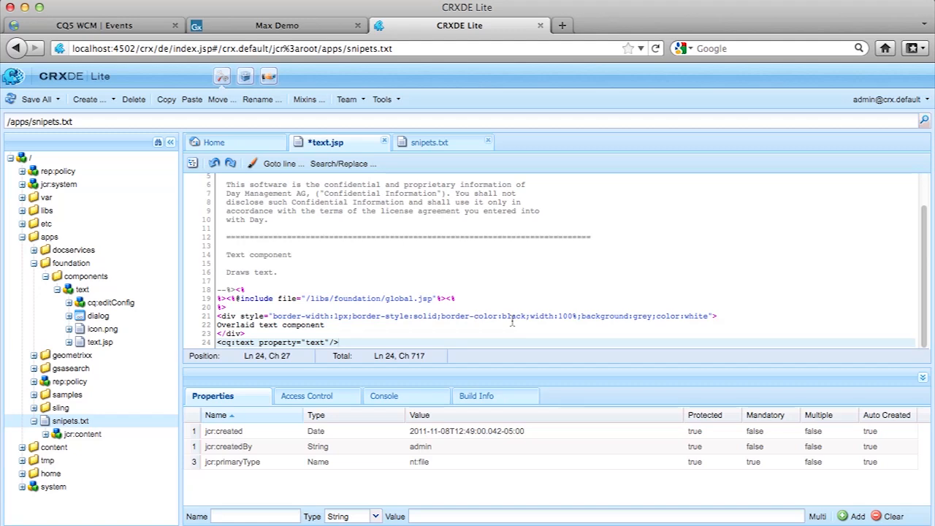
mouse_move(700, 318)
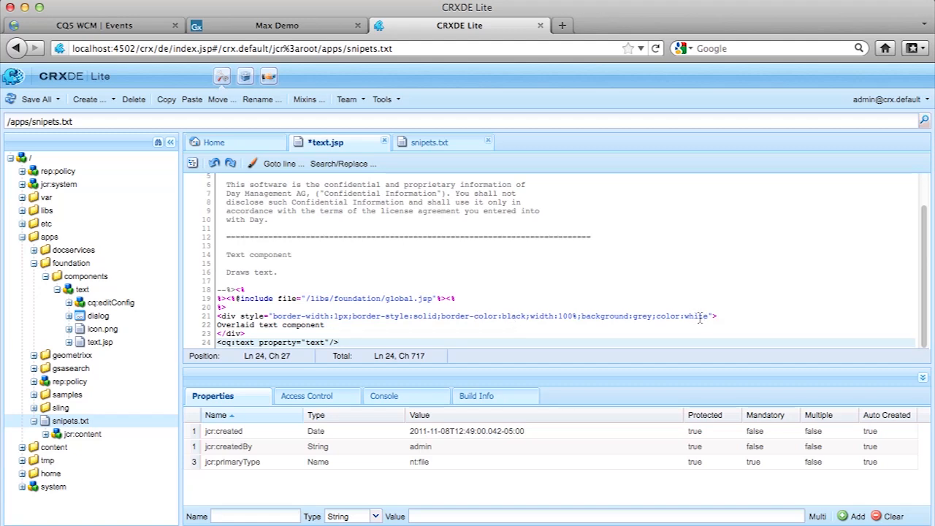
triple_click(272, 324)
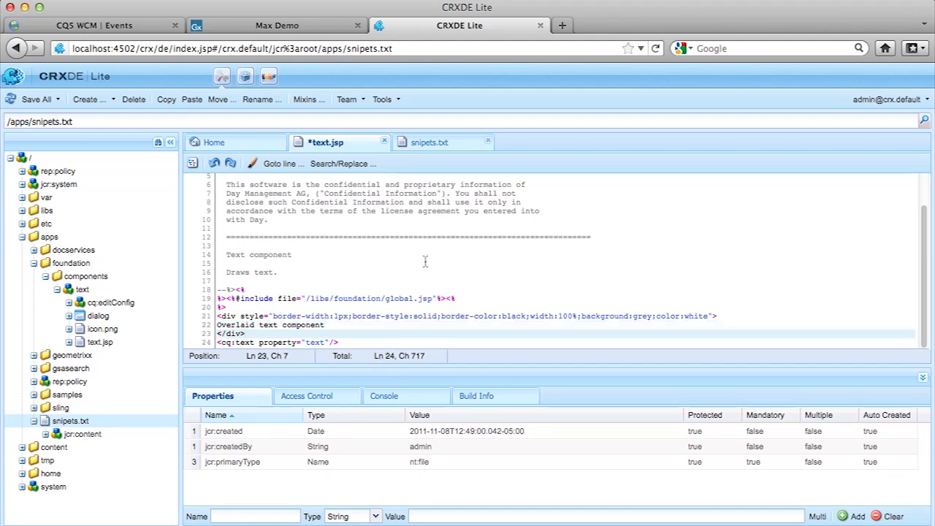
click(36, 98)
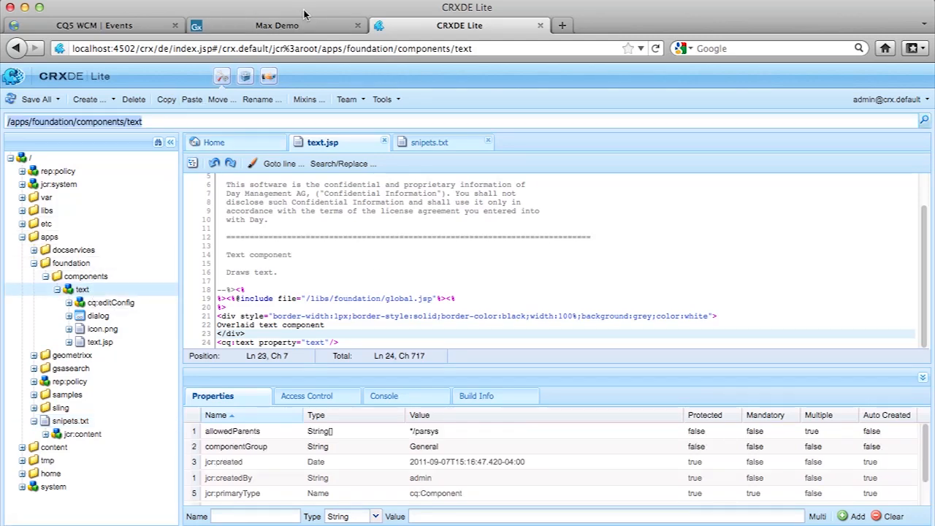
click(276, 25)
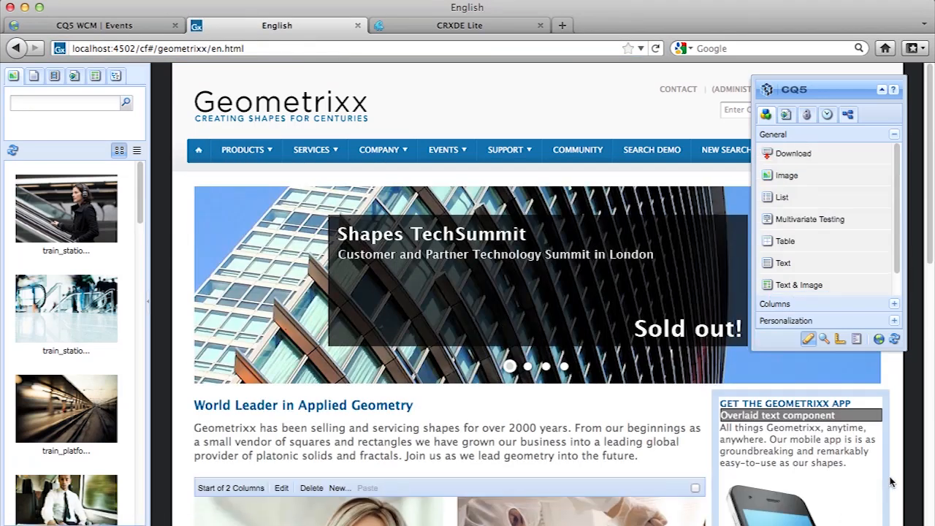
Scroll the Geometrixx page, open the Shape Technology text's edit dialog, then cancel it.
scroll(down, 3)
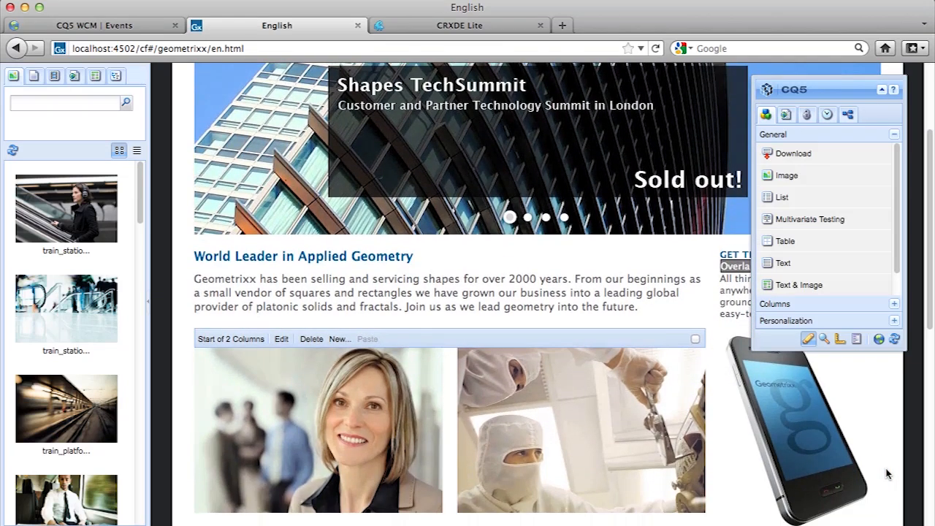
scroll(down, 3)
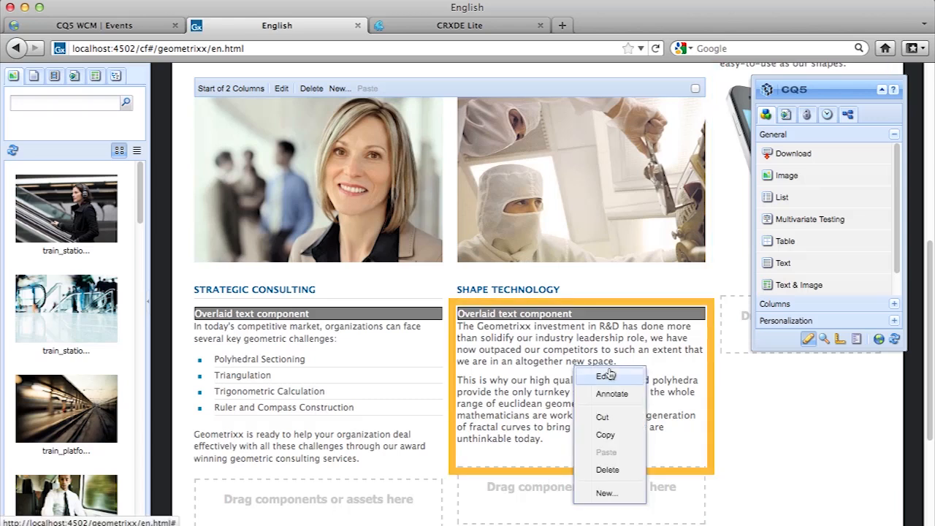
click(608, 375)
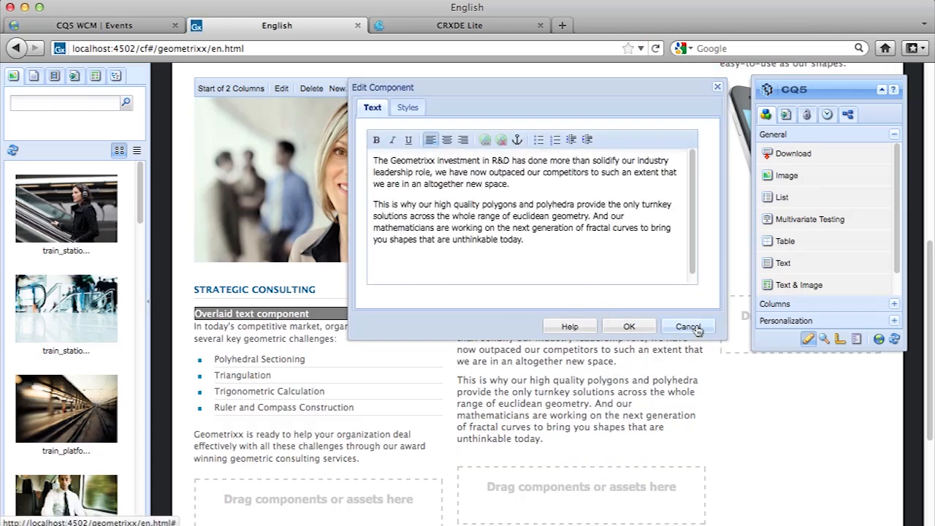
click(687, 327)
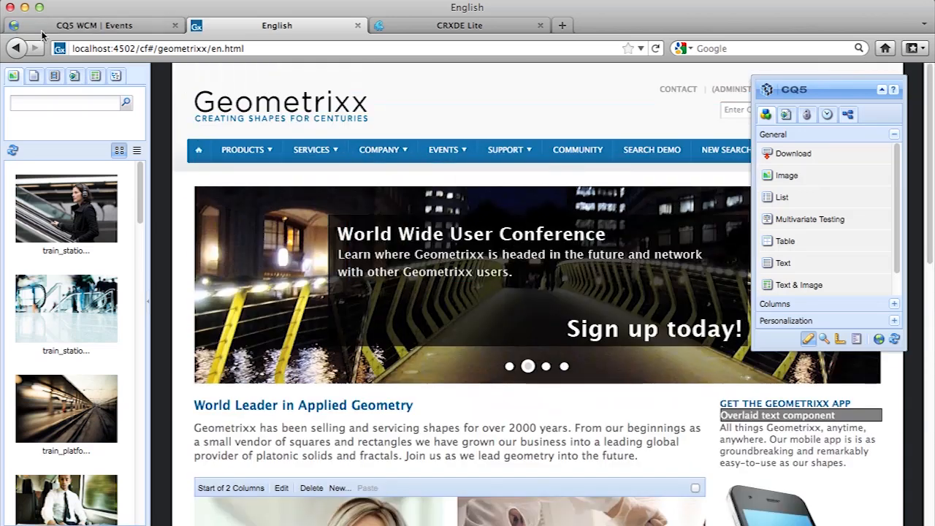